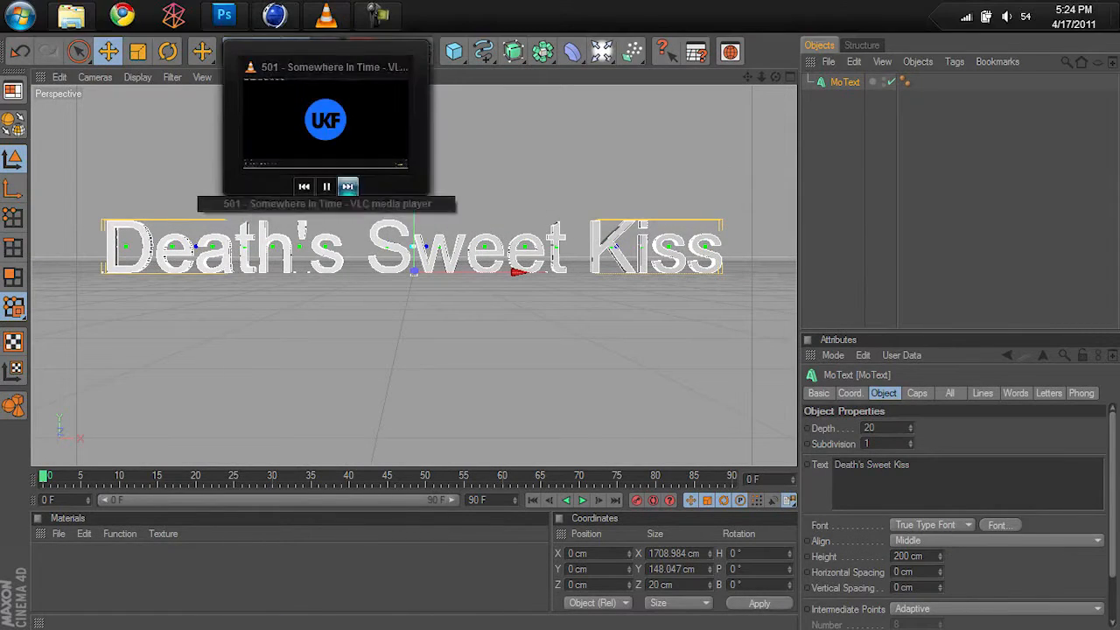
# Create a new red material with reflection enabled for the 3D title text
pyautogui.click(225, 14)
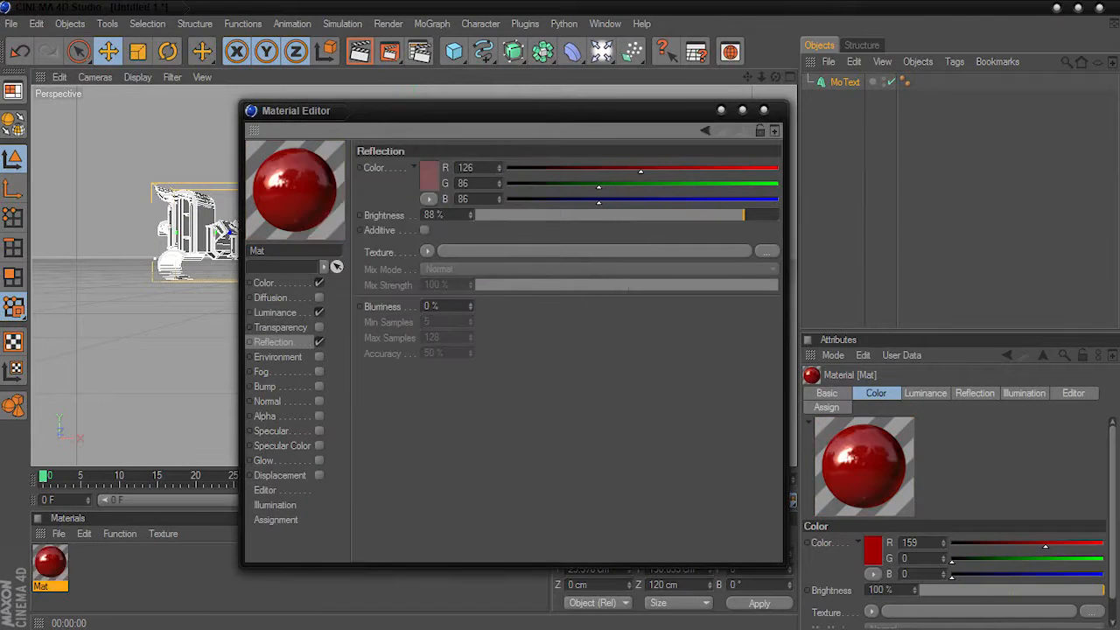
# Finish the text render and move to the Photoshop skull document on dark red
pyautogui.click(264, 281)
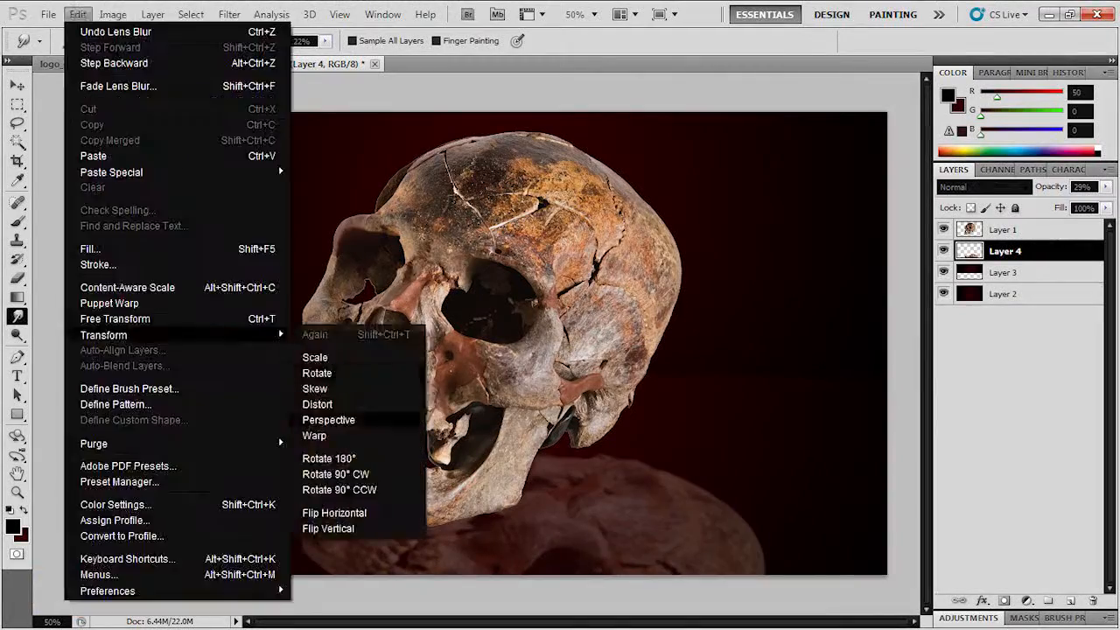
# Paste the lip print onto the skull's forehead and the rendered red title at top left
pyautogui.click(88, 63)
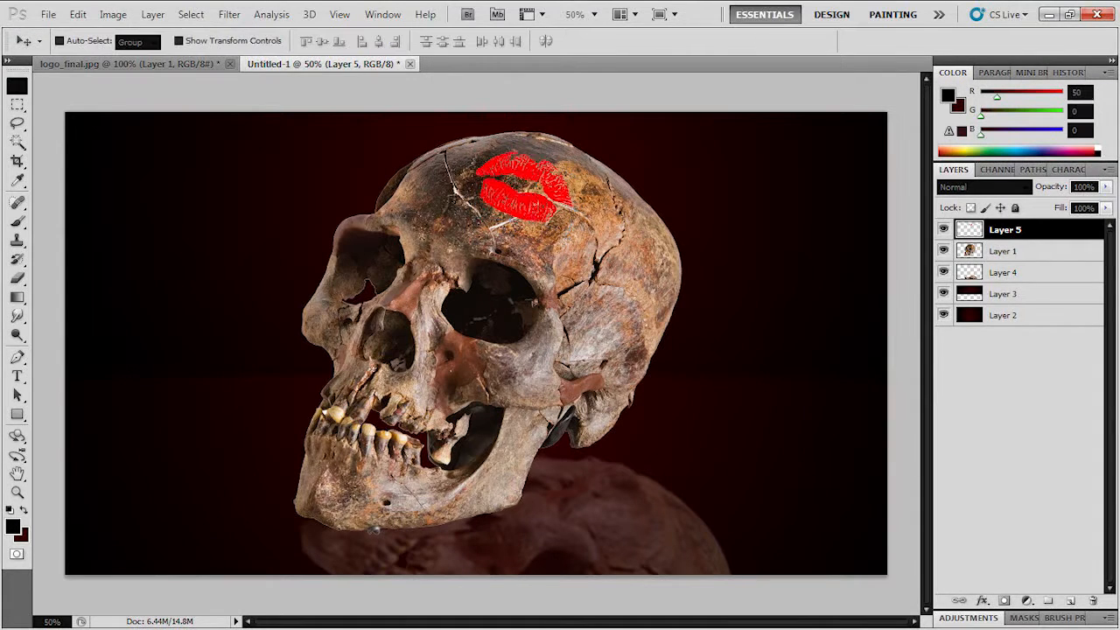
pyautogui.click(981, 185)
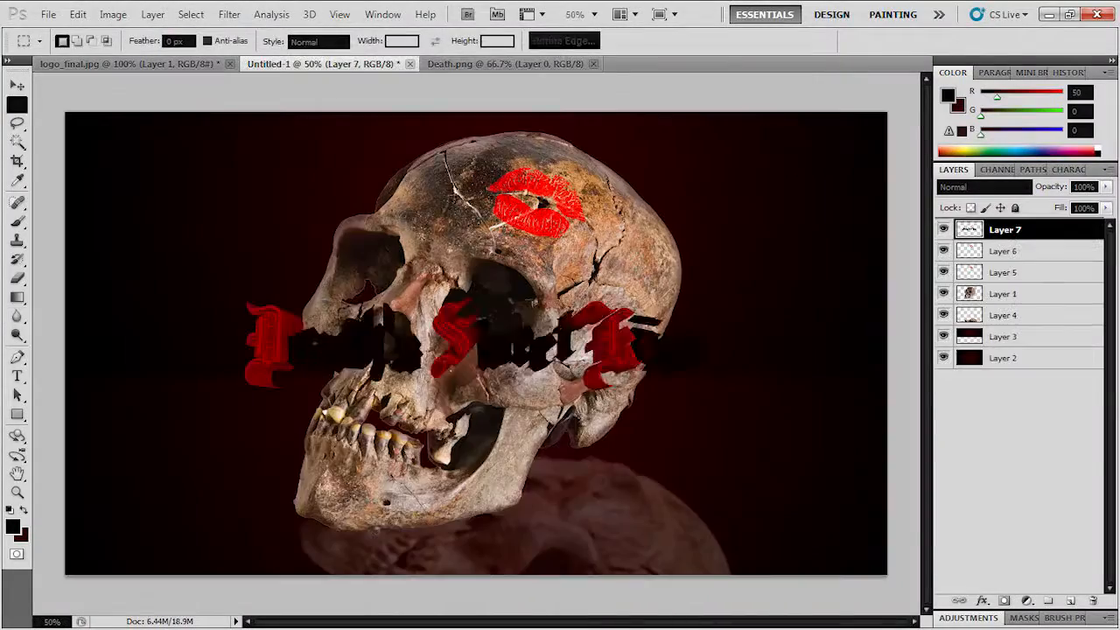
pyautogui.click(77, 14)
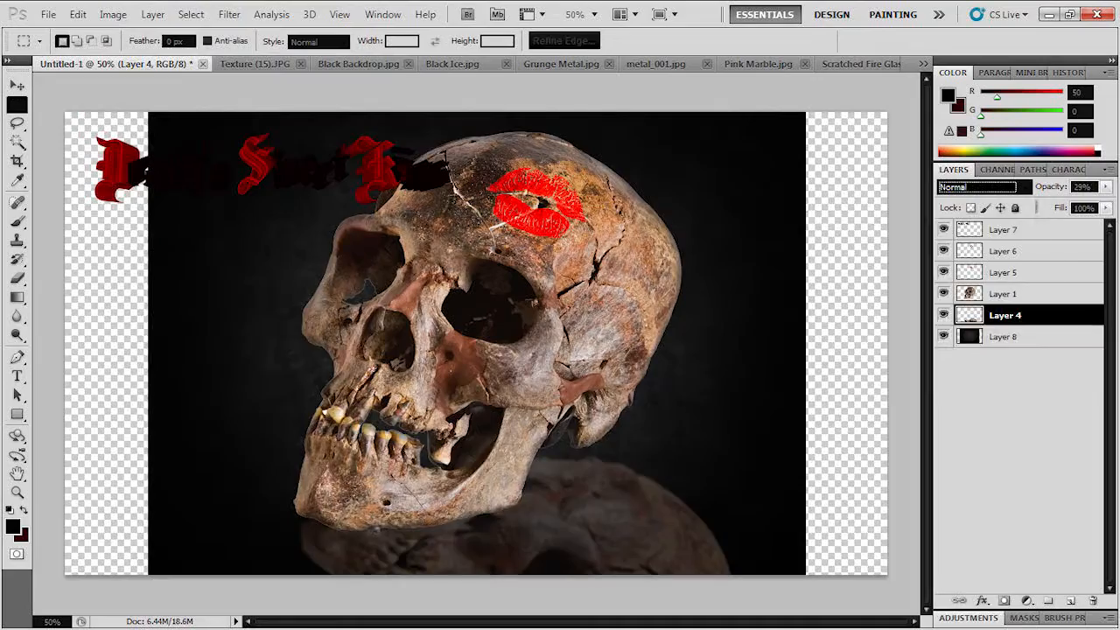
# Overlay scratch and grunge textures with Color Burn and Overlay blending for a fiery look
pyautogui.click(254, 63)
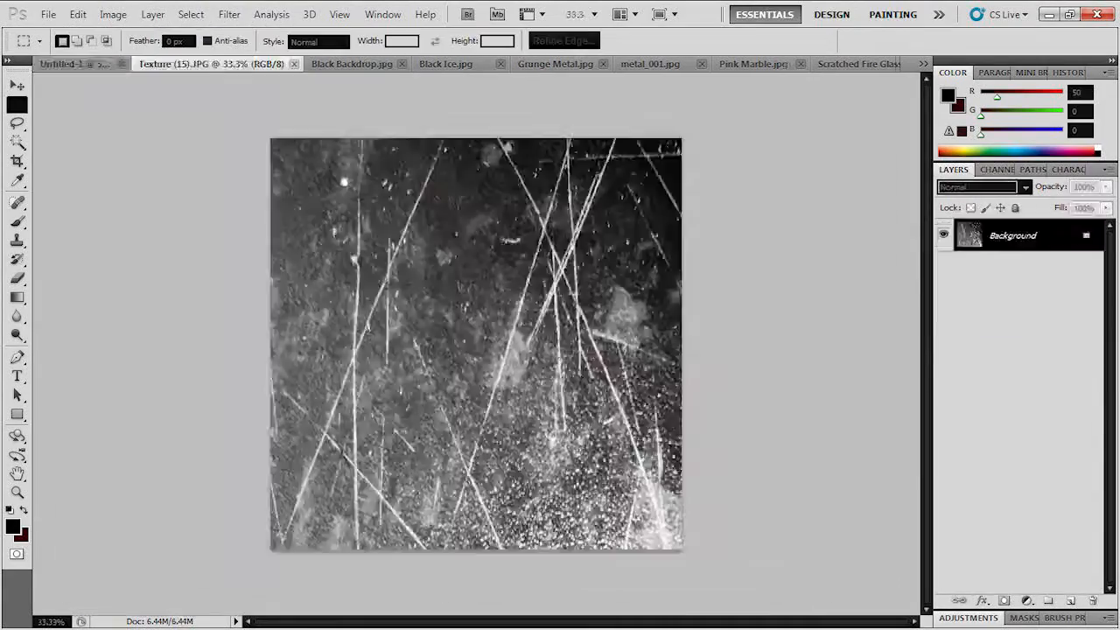
pyautogui.click(70, 63)
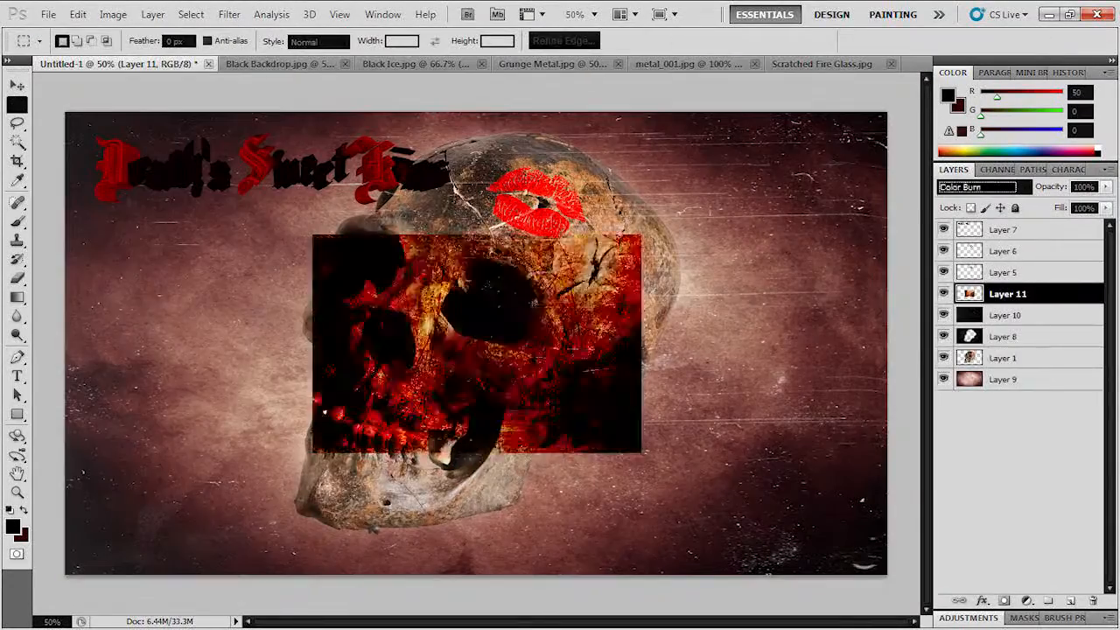
pyautogui.click(973, 185)
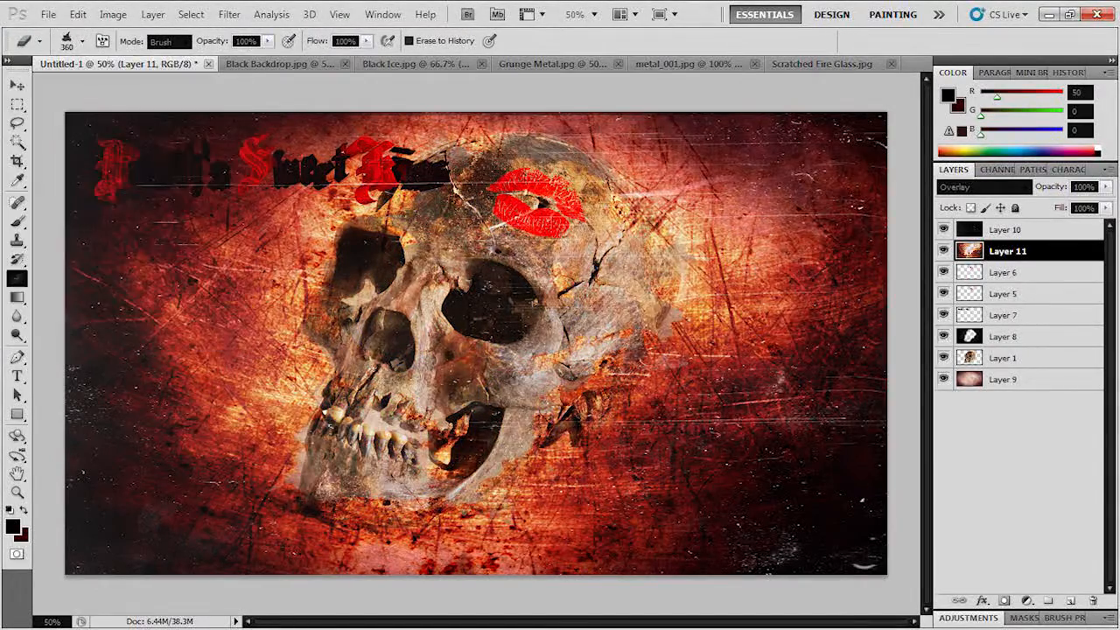
# Paste black feathered wings beside the skull and move the title below it
pyautogui.click(77, 14)
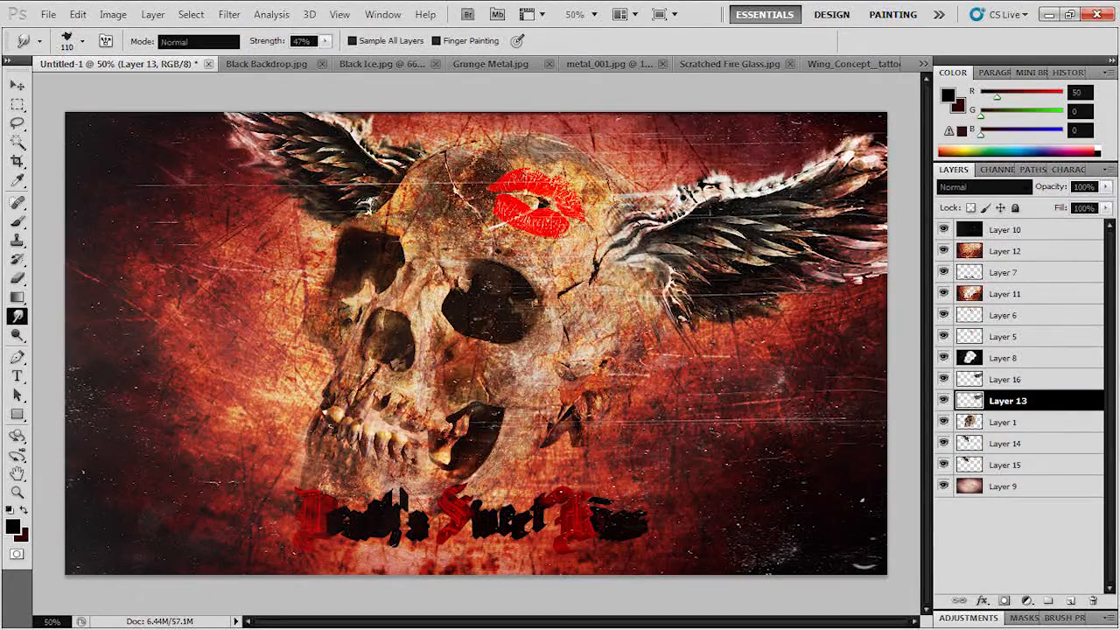
# Smudge the jaw area on a new layer at about 50% strength, sampling all layers
pyautogui.click(1005, 420)
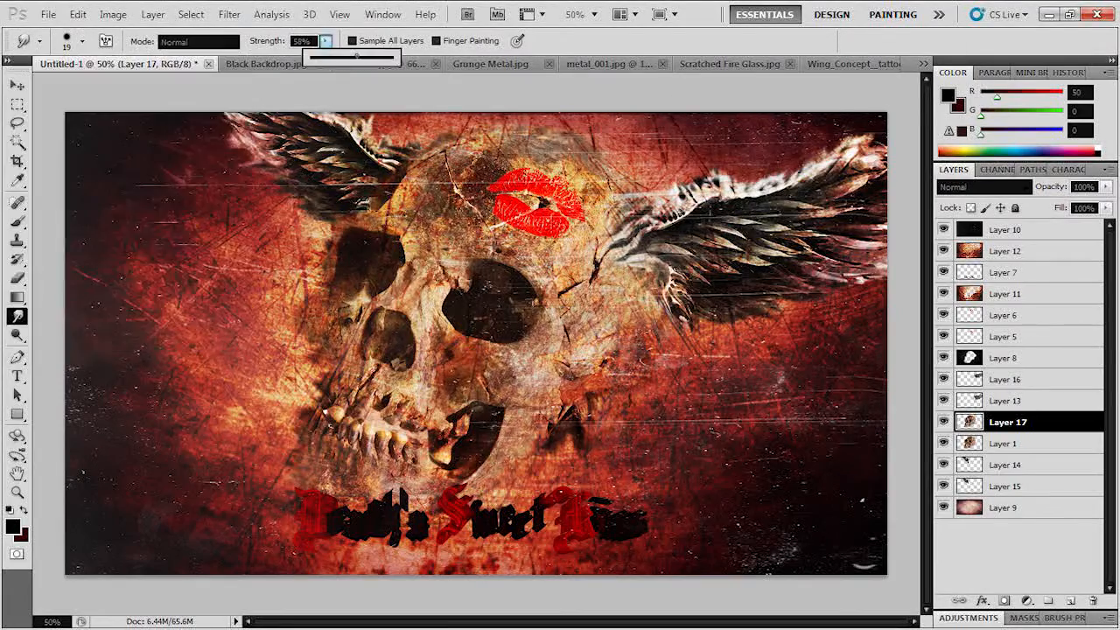
pyautogui.click(48, 14)
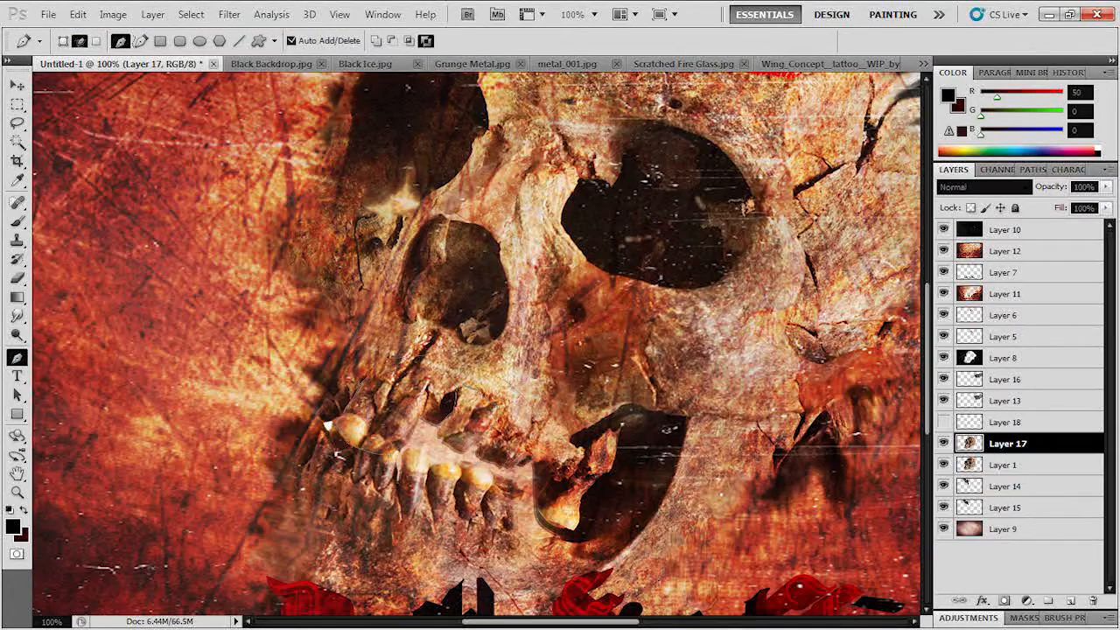
# Paint and smudge long white fangs over the skull's teeth on a new layer
pyautogui.click(77, 14)
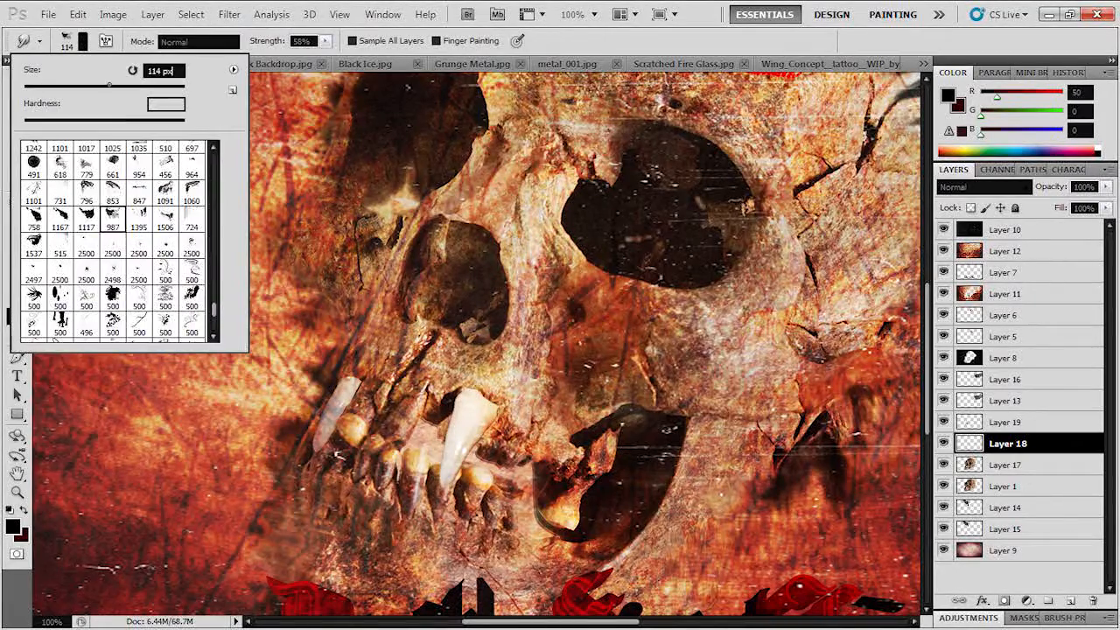
pyautogui.click(1006, 422)
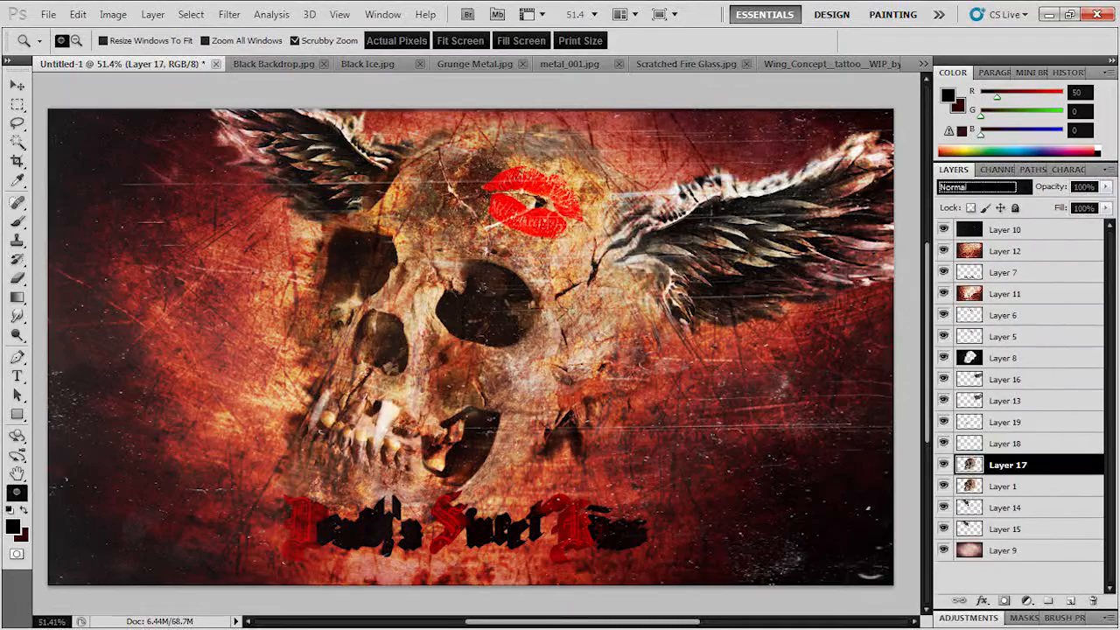
# Add Color Dodge texture layers for fiery glow and darken the title into the grunge
pyautogui.click(112, 14)
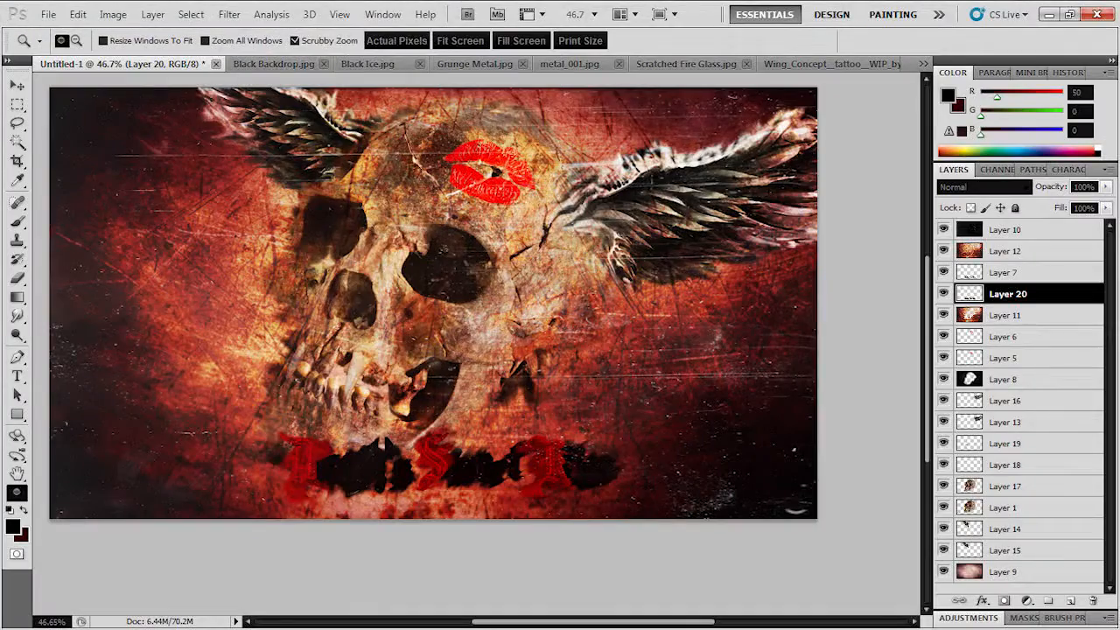
pyautogui.click(47, 14)
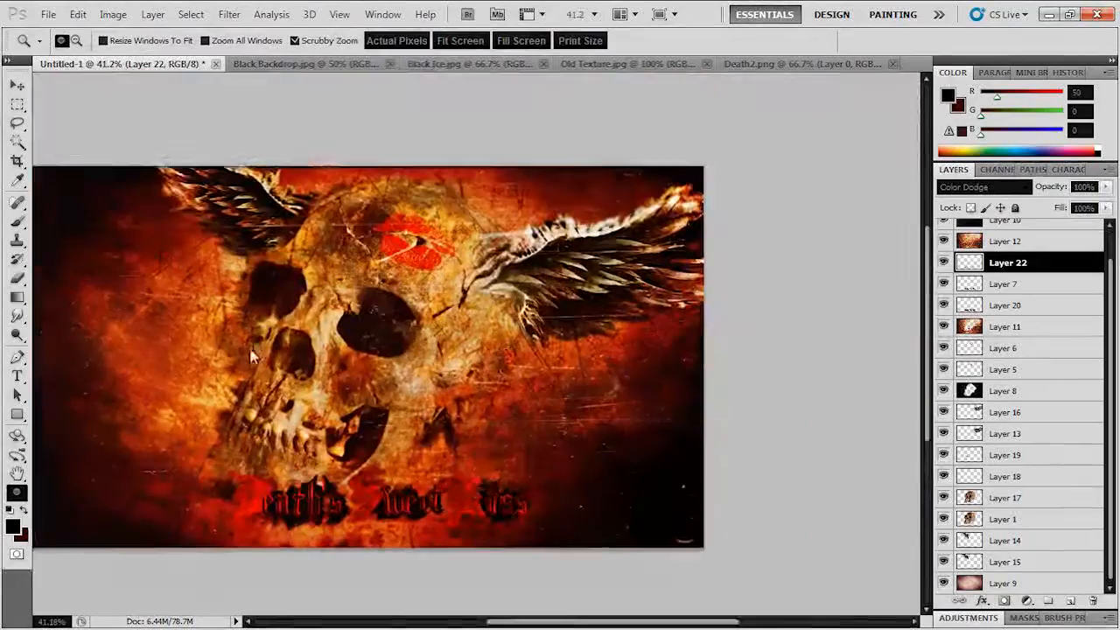
# Draw a wide horizontal rectangle band, rasterize it and blend it with Overlay
pyautogui.moveTo(85, 291); pyautogui.dragTo(814, 399)
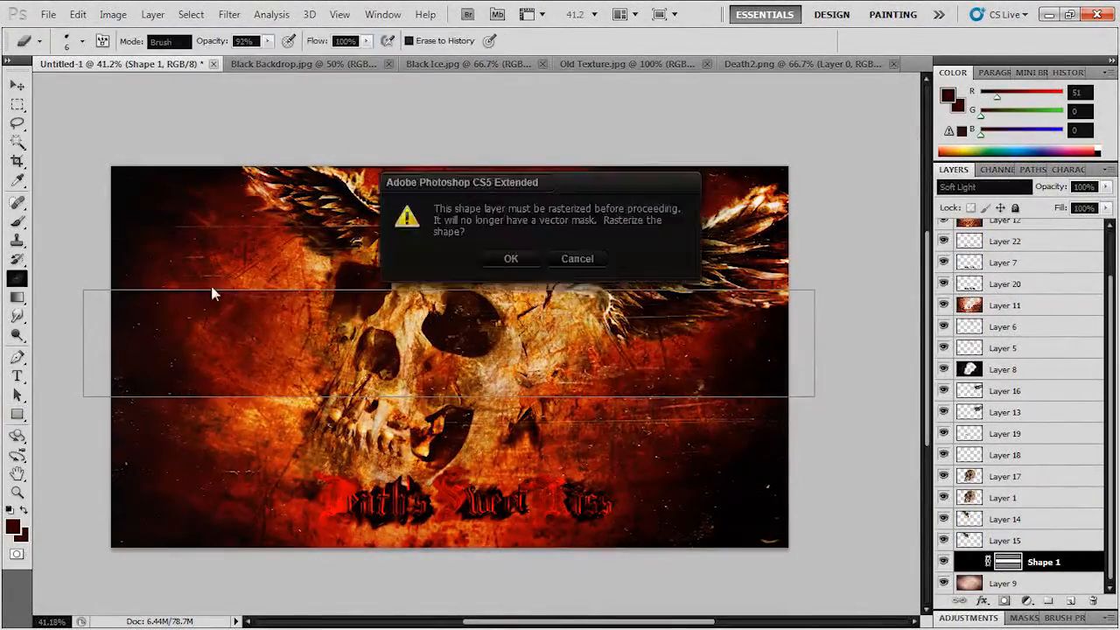
pyautogui.click(511, 259)
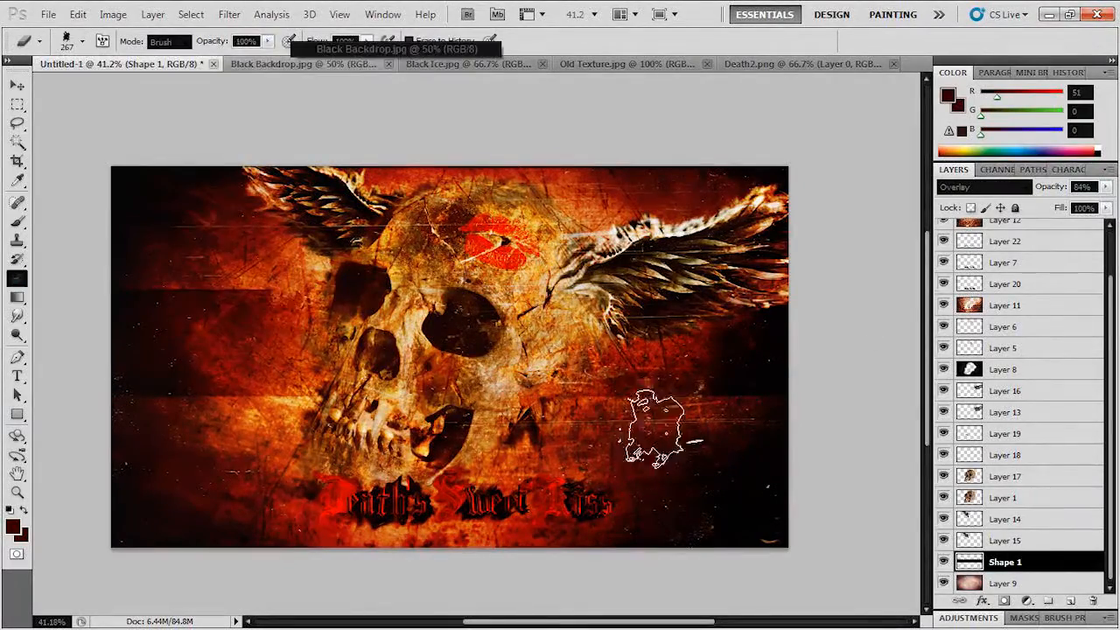